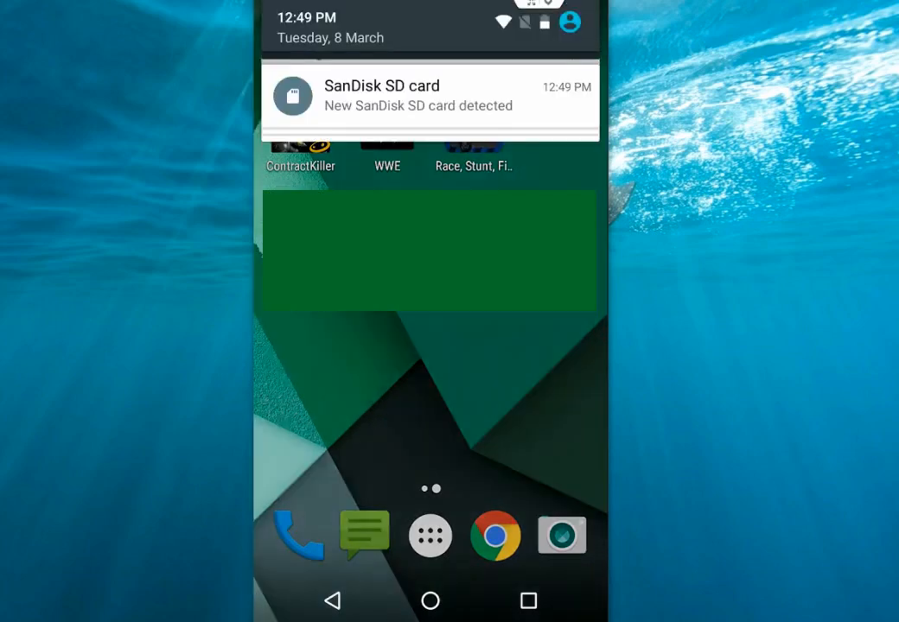
Begin SanDisk SD card setup from its expanded notification's SET-UP action
click(429, 95)
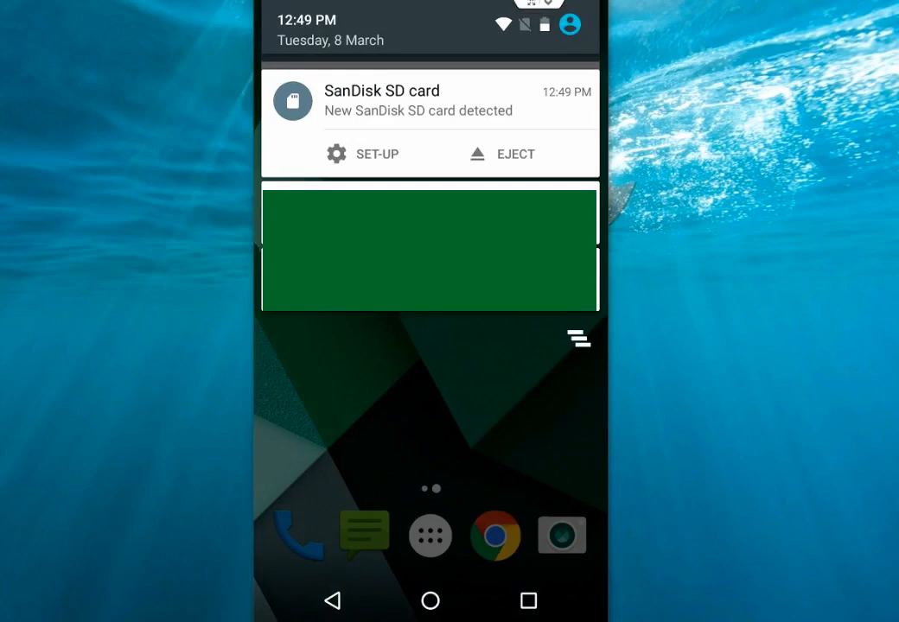
mouse_move(208, 131)
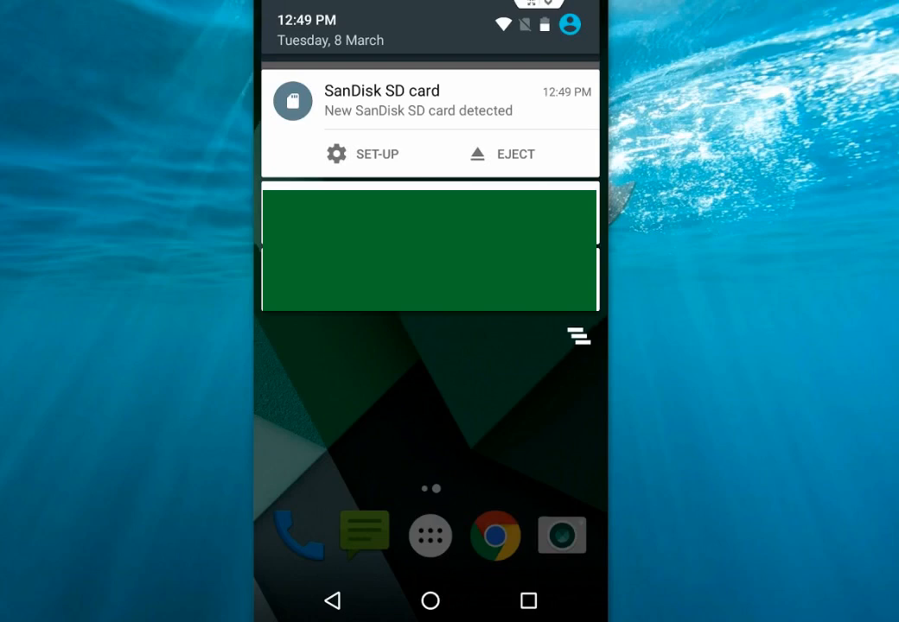
click(361, 153)
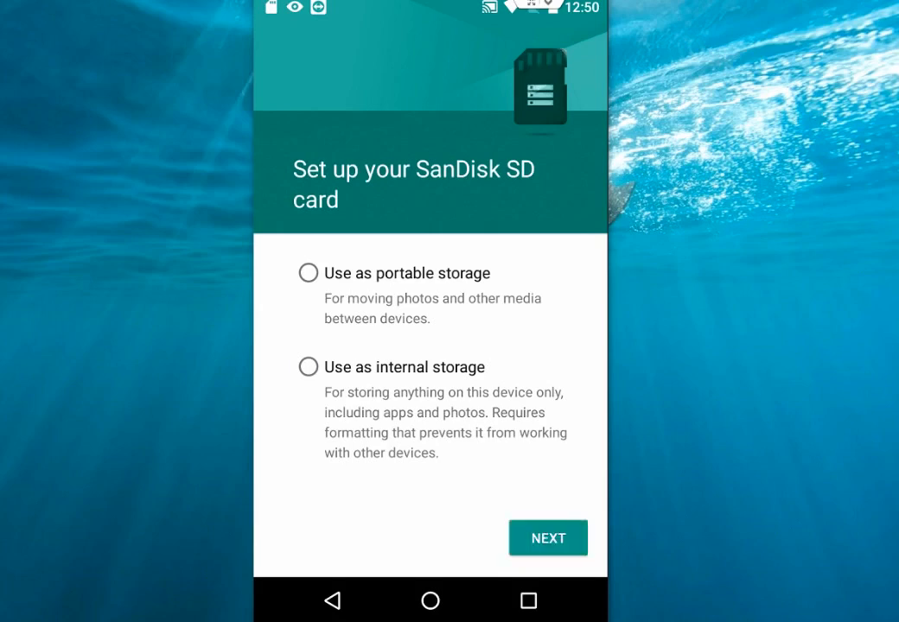
Format the SanDisk card via 'Use as internal storage' and dismiss the slow-card warning
click(308, 366)
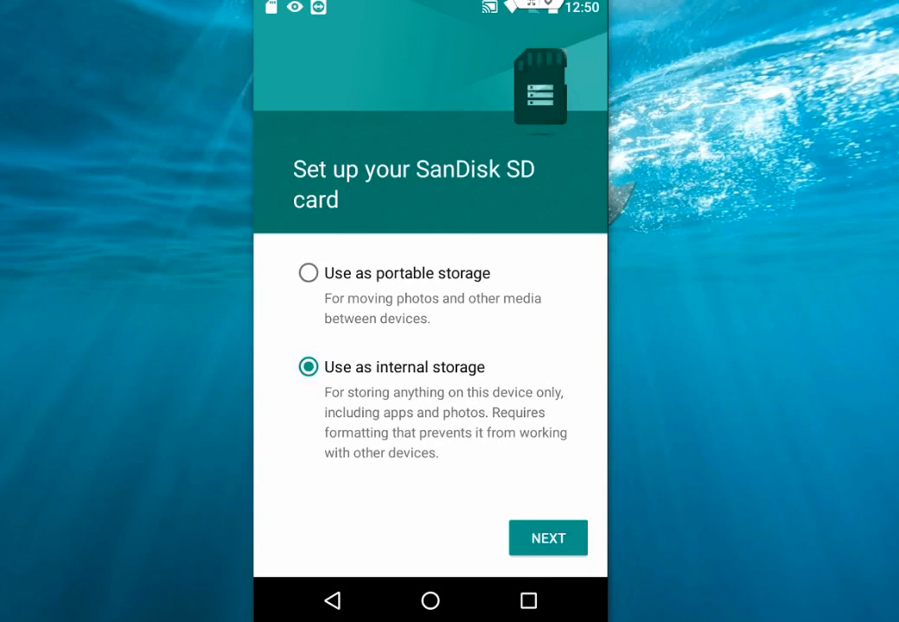
click(547, 538)
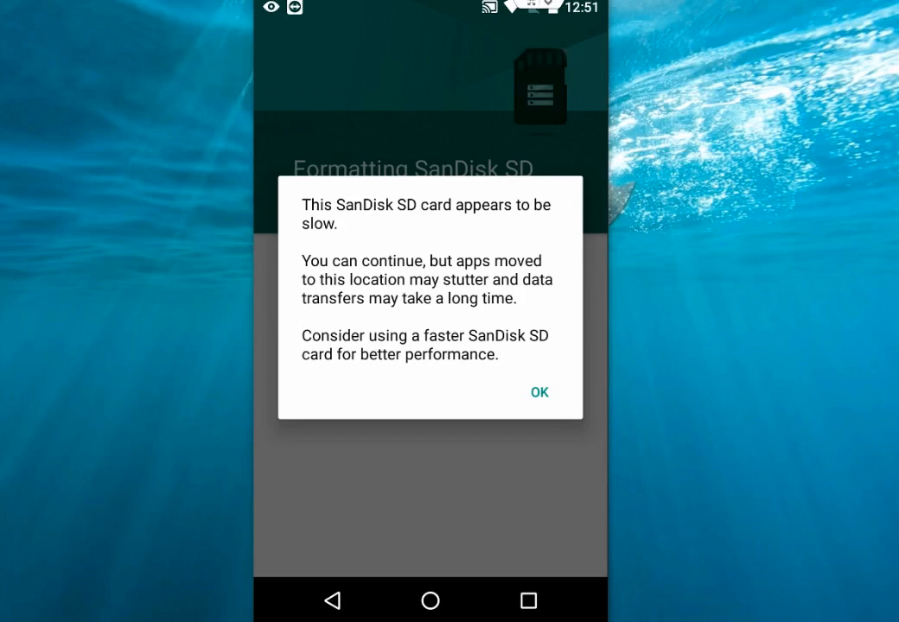
click(540, 392)
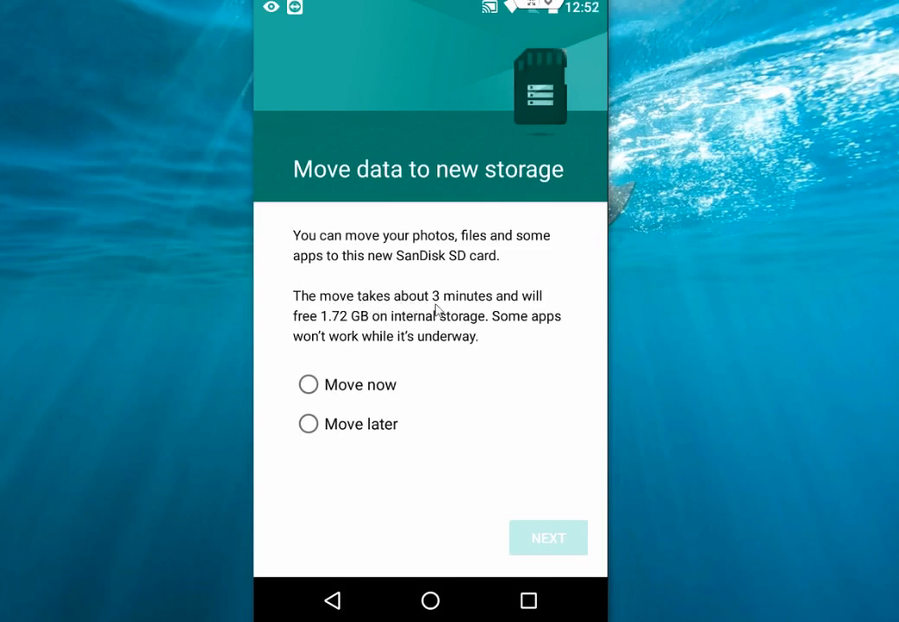
mouse_move(327, 332)
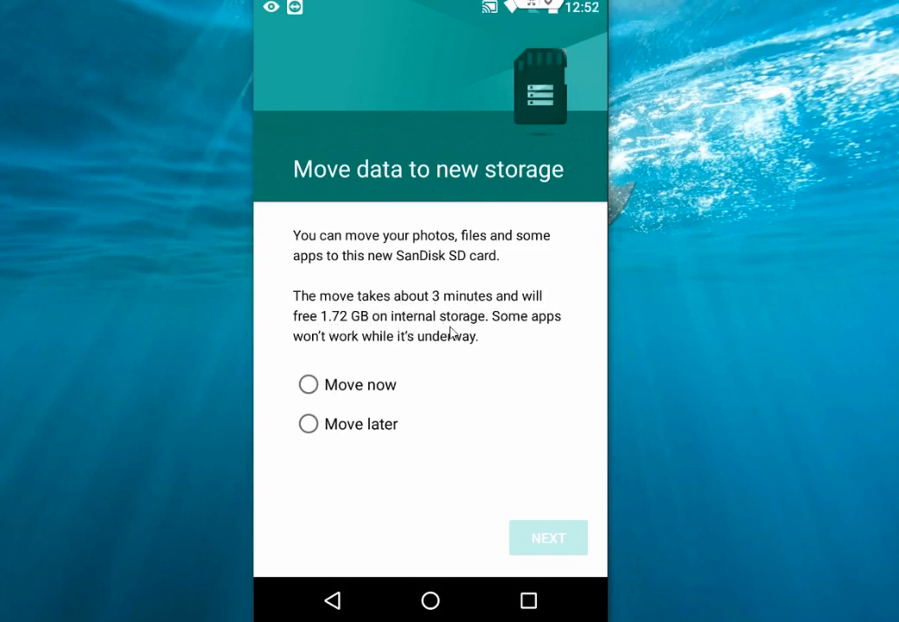
mouse_move(389, 358)
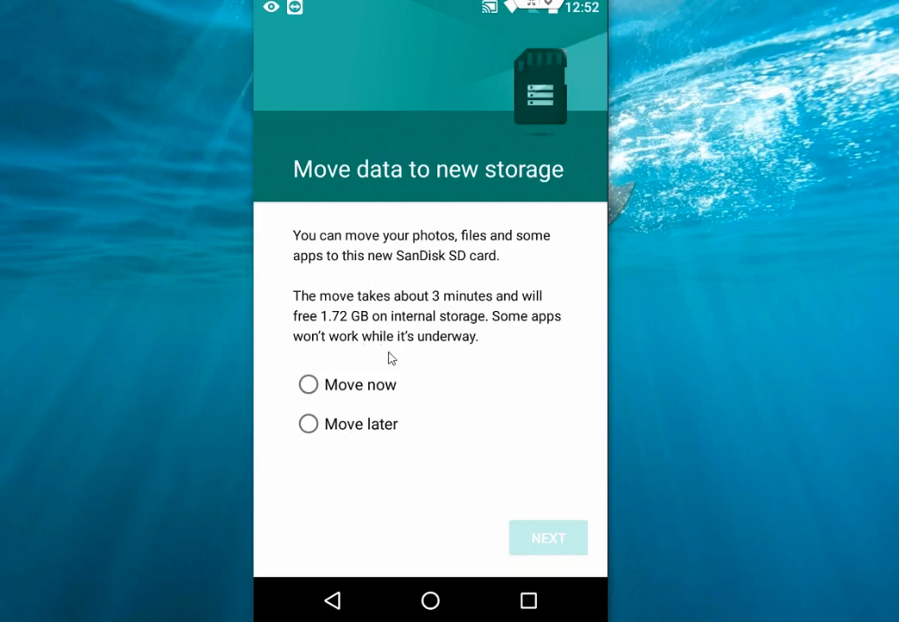
mouse_move(339, 273)
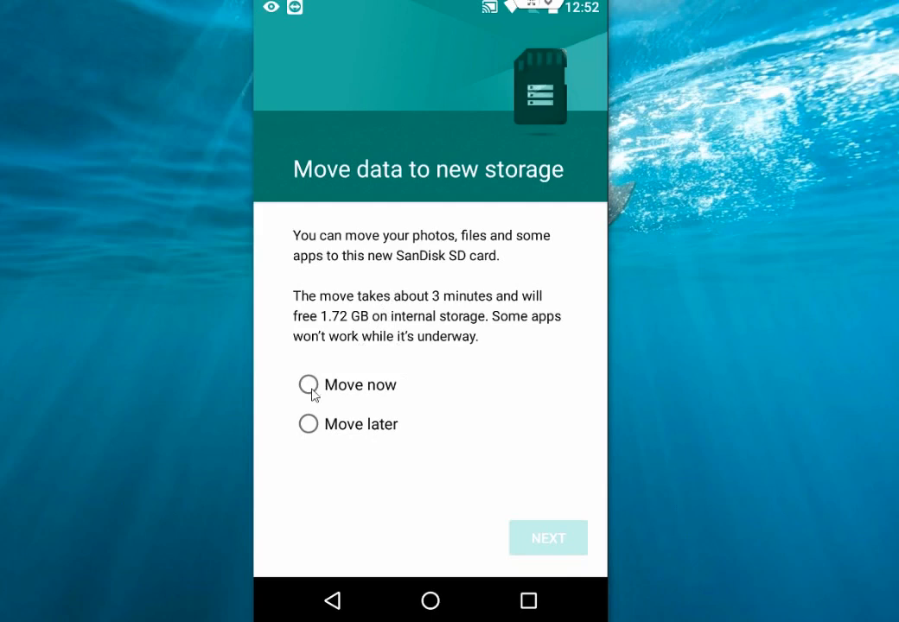
mouse_move(398, 307)
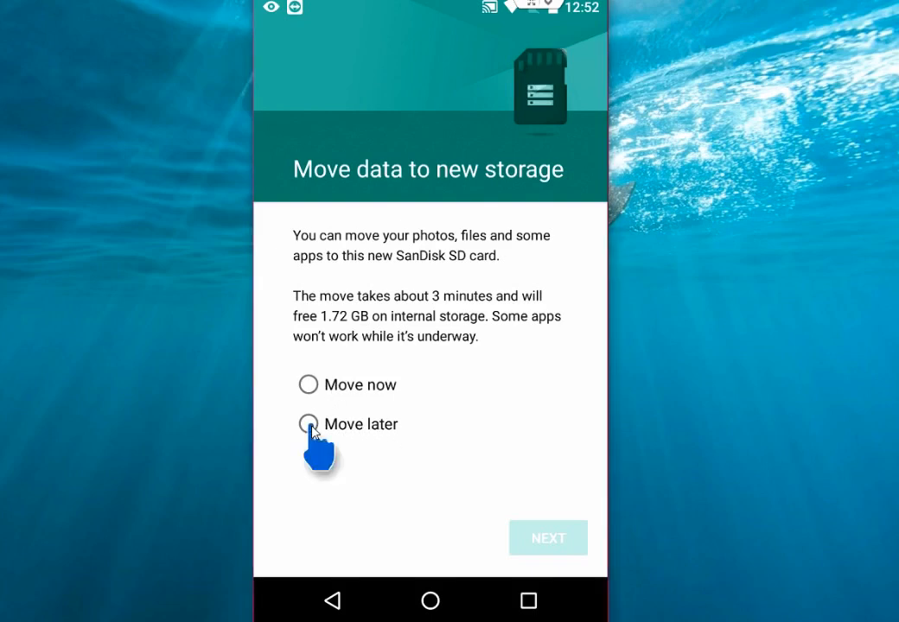
Choose 'Move later' on the 'Move data to new storage' screen
click(307, 423)
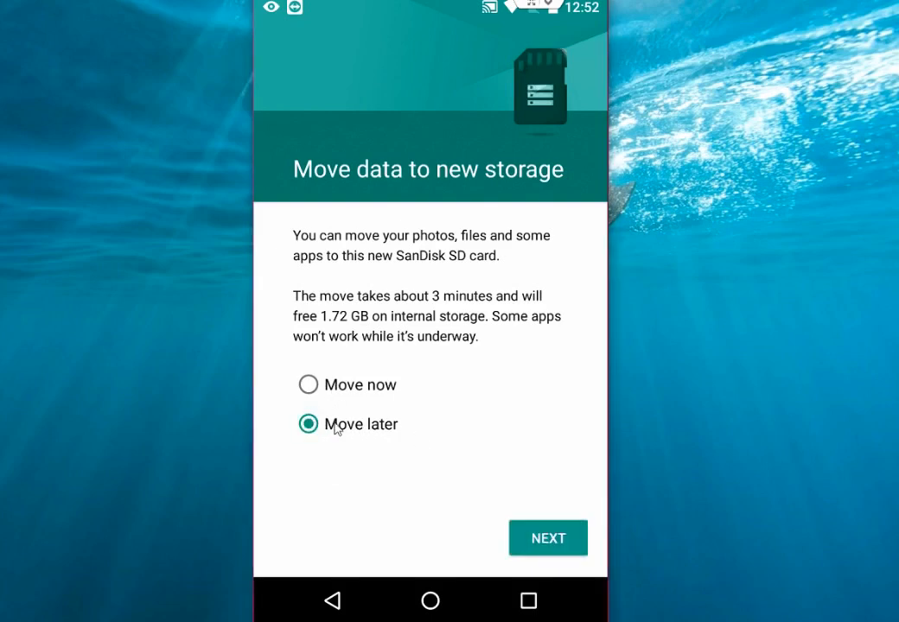
mouse_move(813, 299)
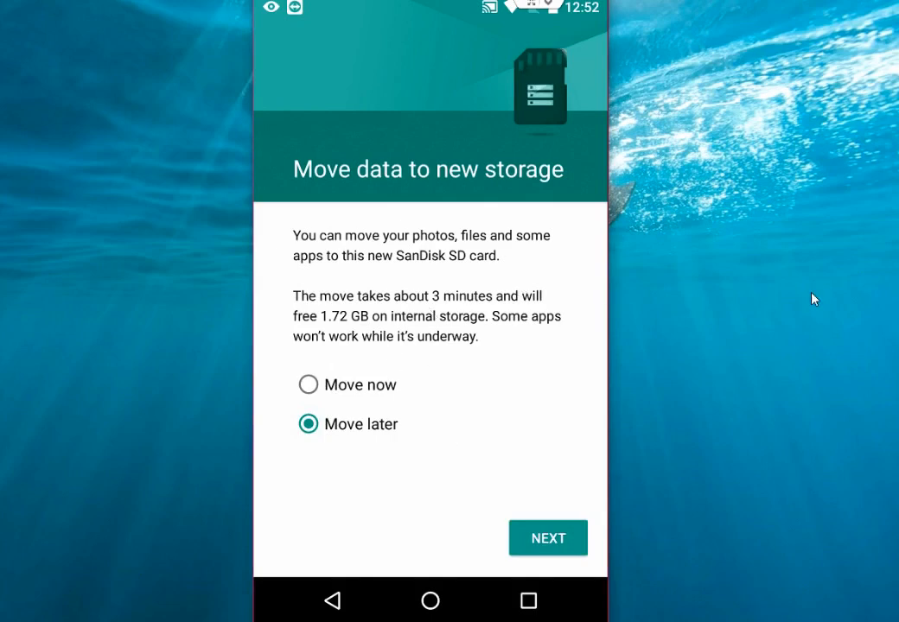
mouse_move(809, 301)
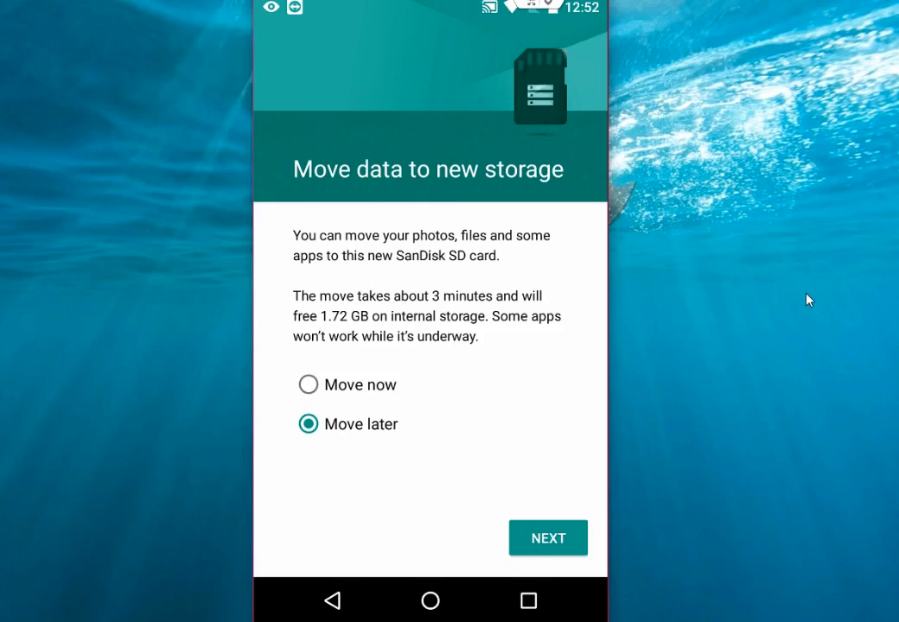
Complete setup through the 'SanDisk SD card is ready' screen and return home
click(546, 538)
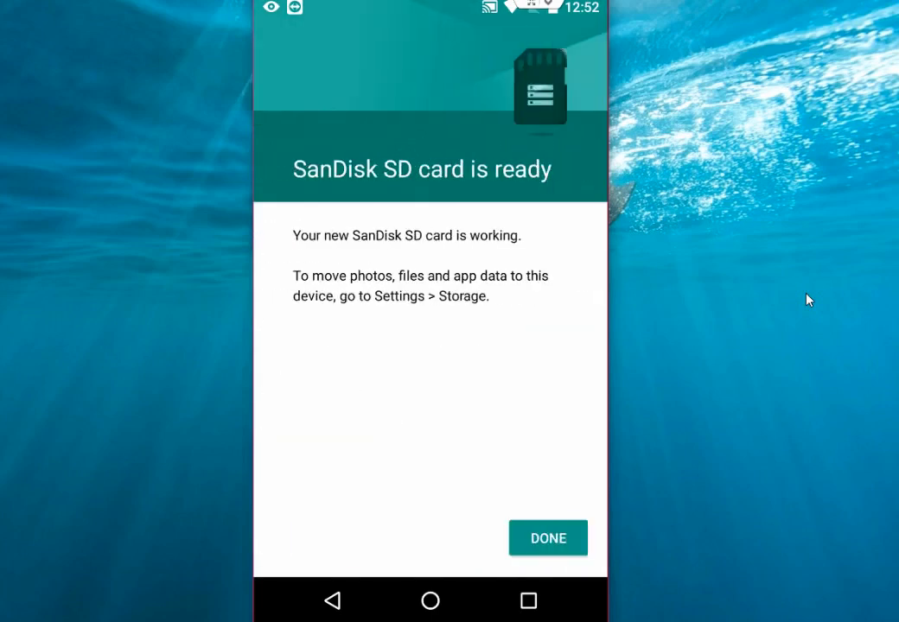
mouse_move(450, 251)
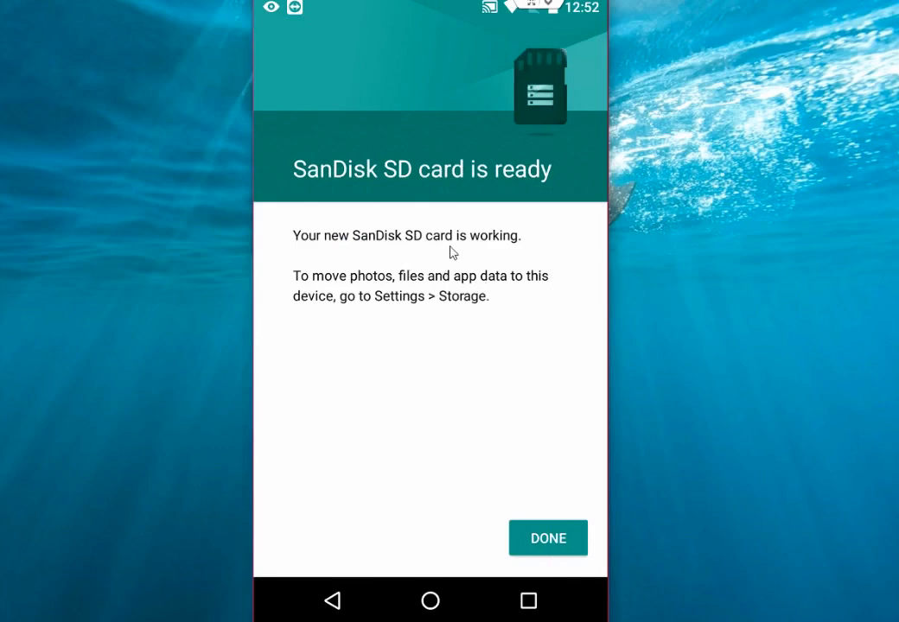
mouse_move(435, 290)
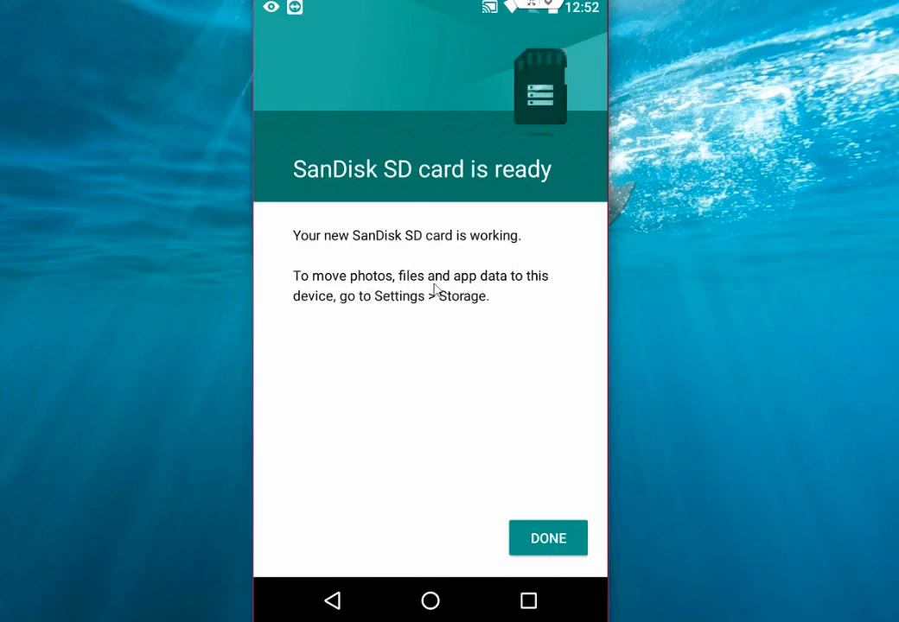
mouse_move(373, 307)
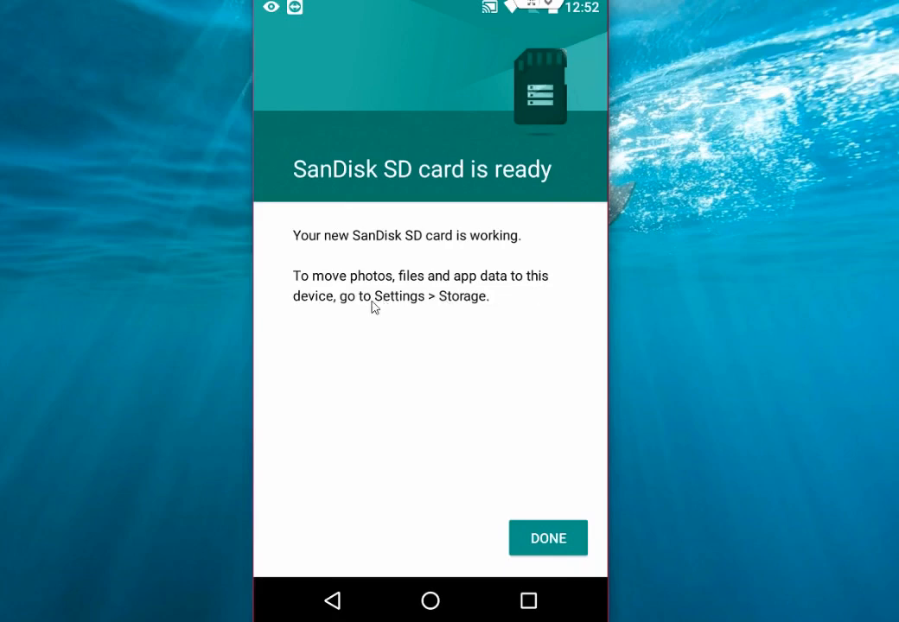
mouse_move(547, 311)
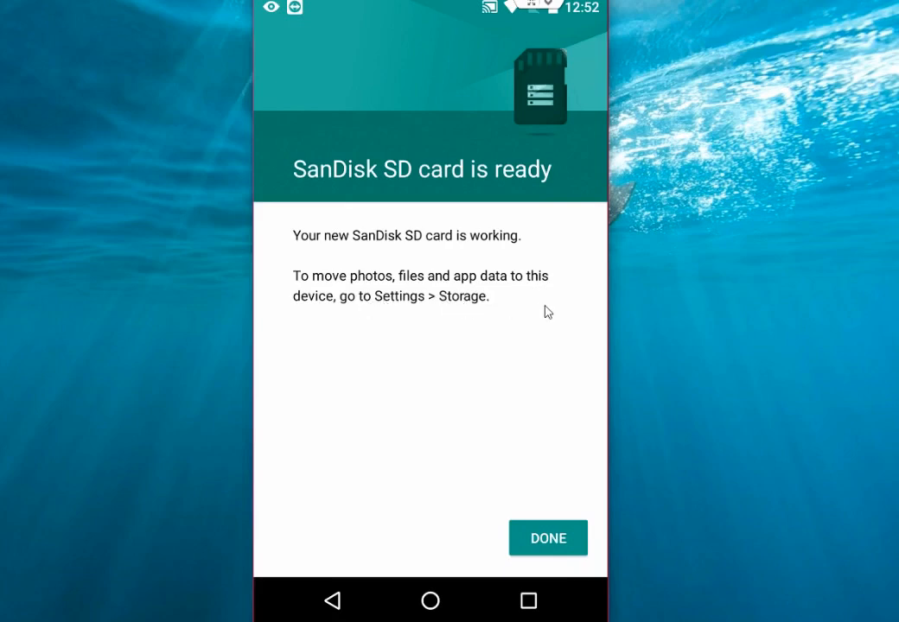
click(548, 538)
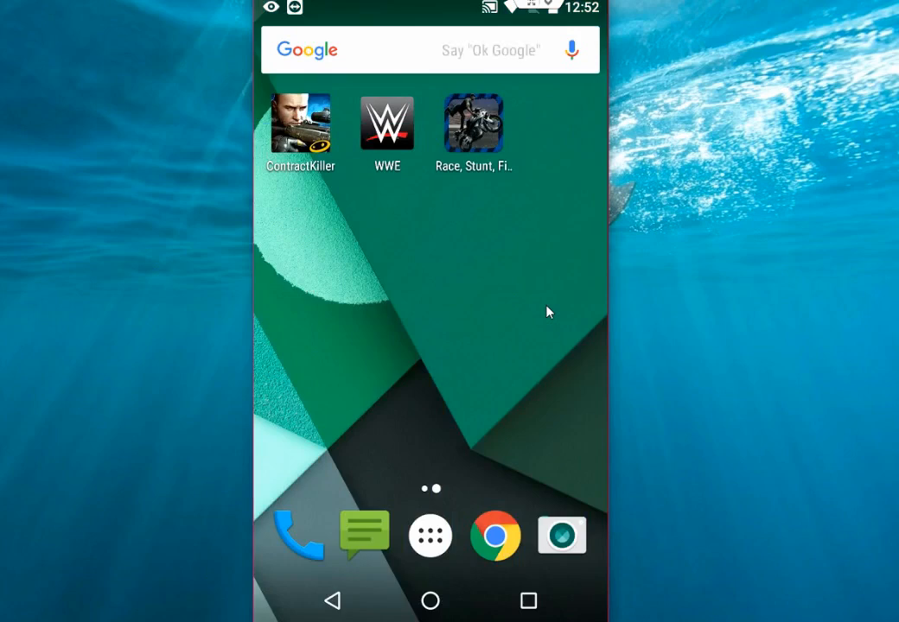
click(429, 536)
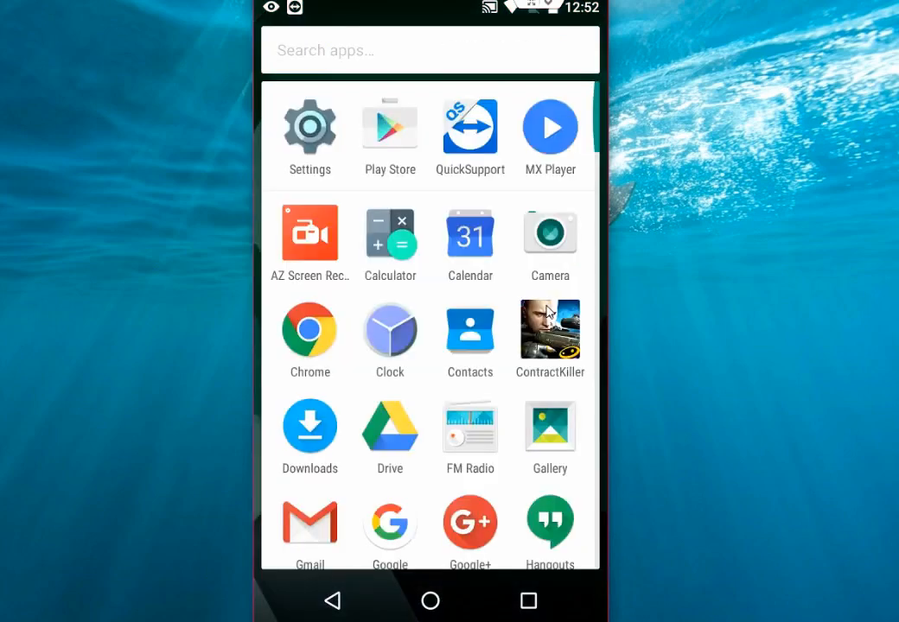
scroll(down, 3)
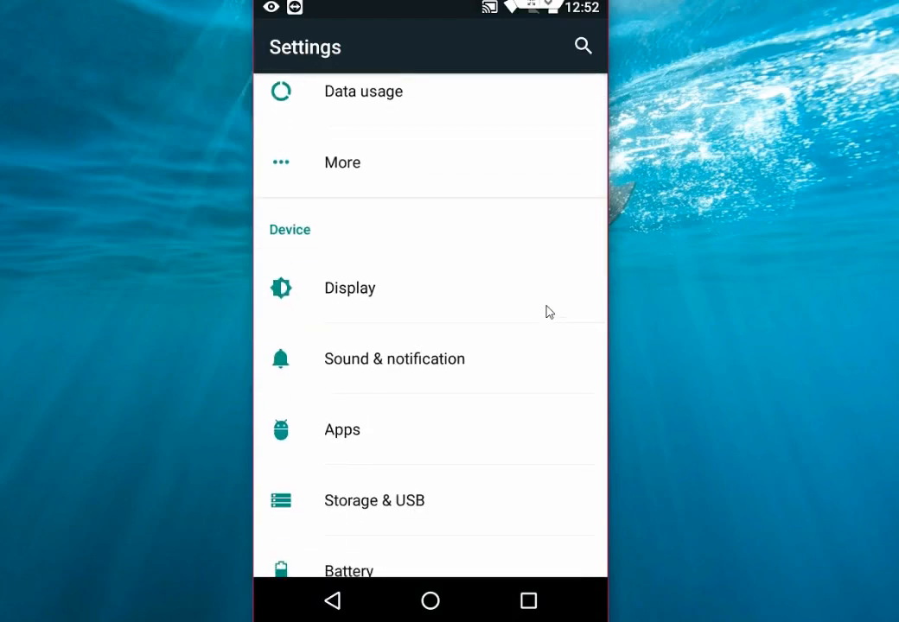
click(373, 501)
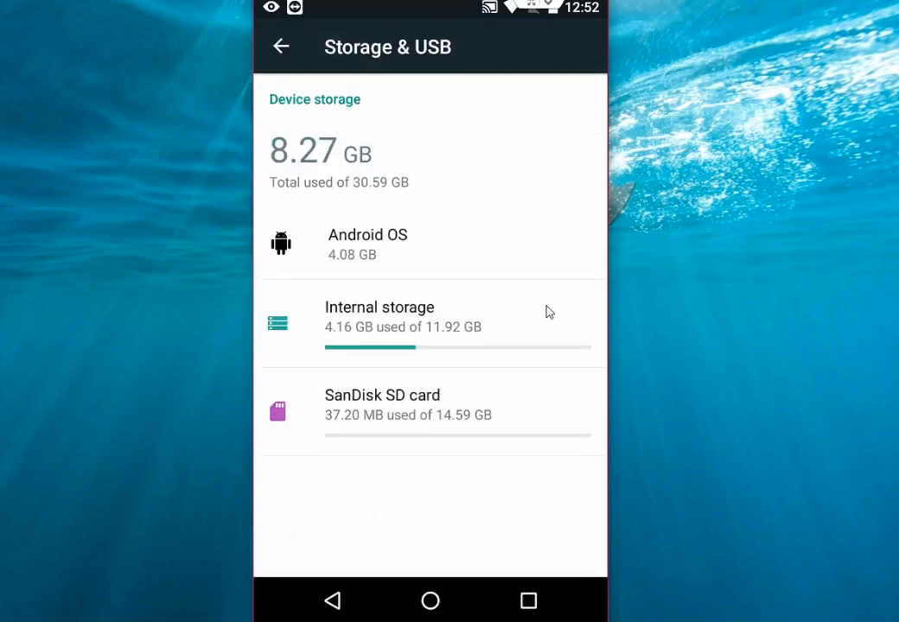
mouse_move(313, 315)
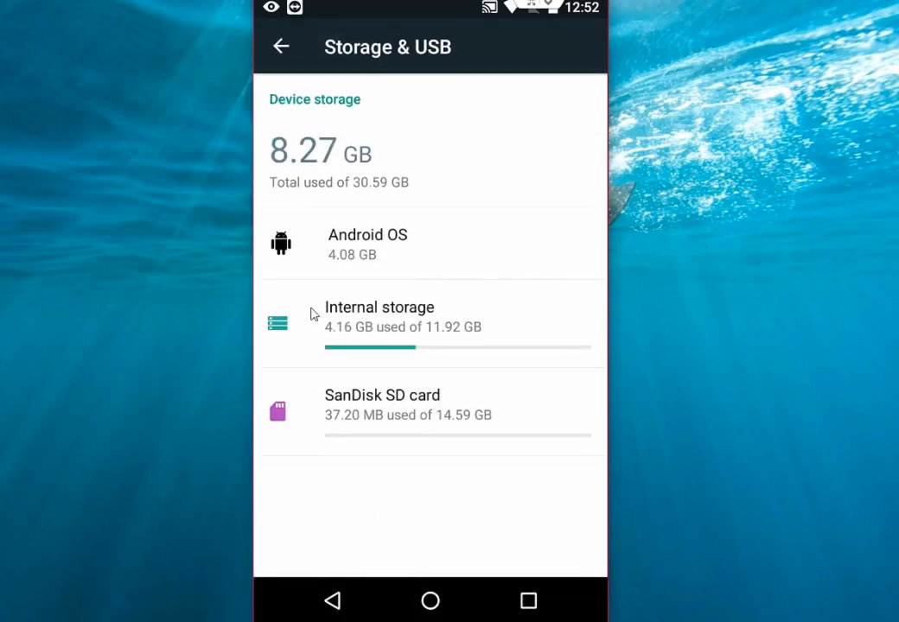
mouse_move(339, 411)
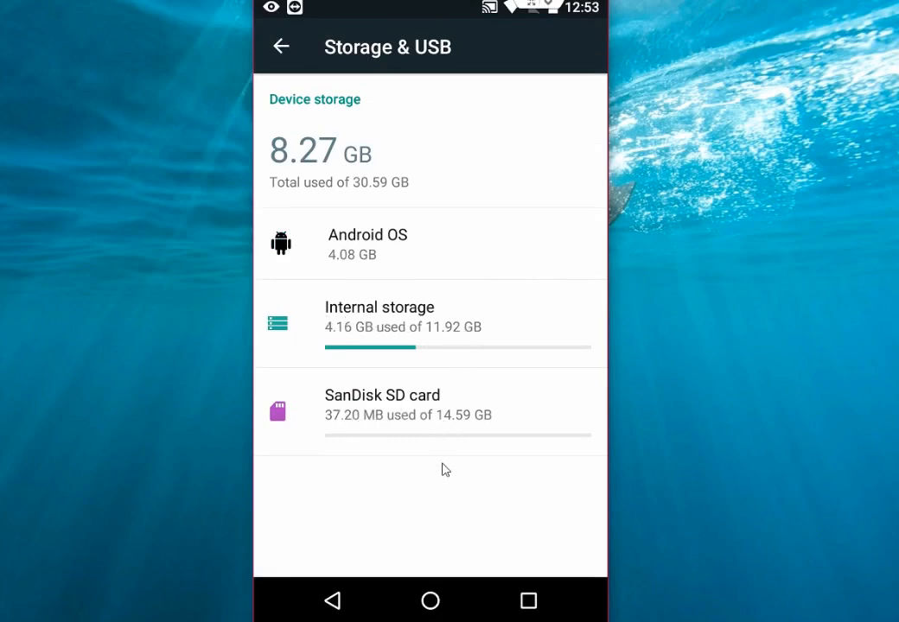
mouse_move(448, 443)
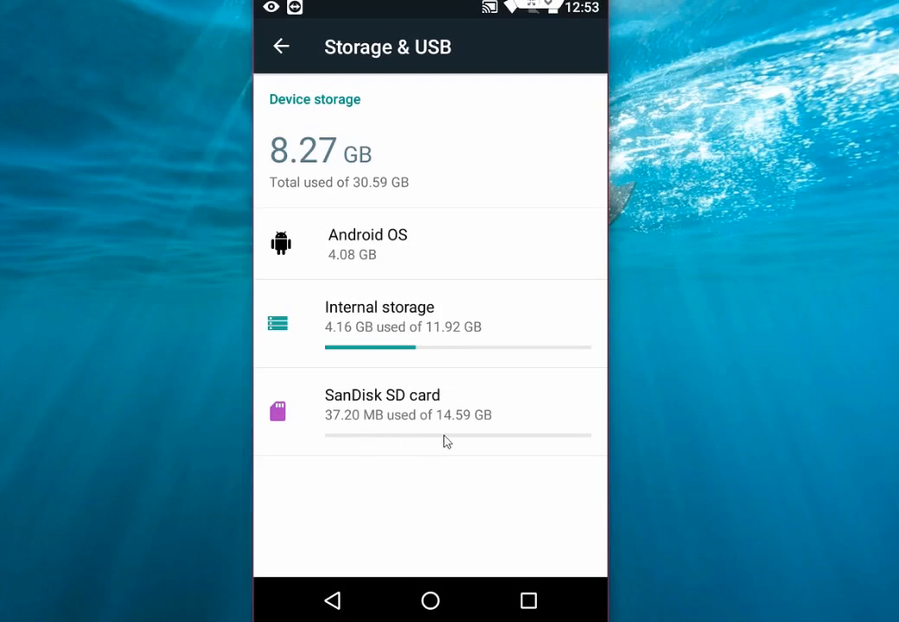
mouse_move(460, 435)
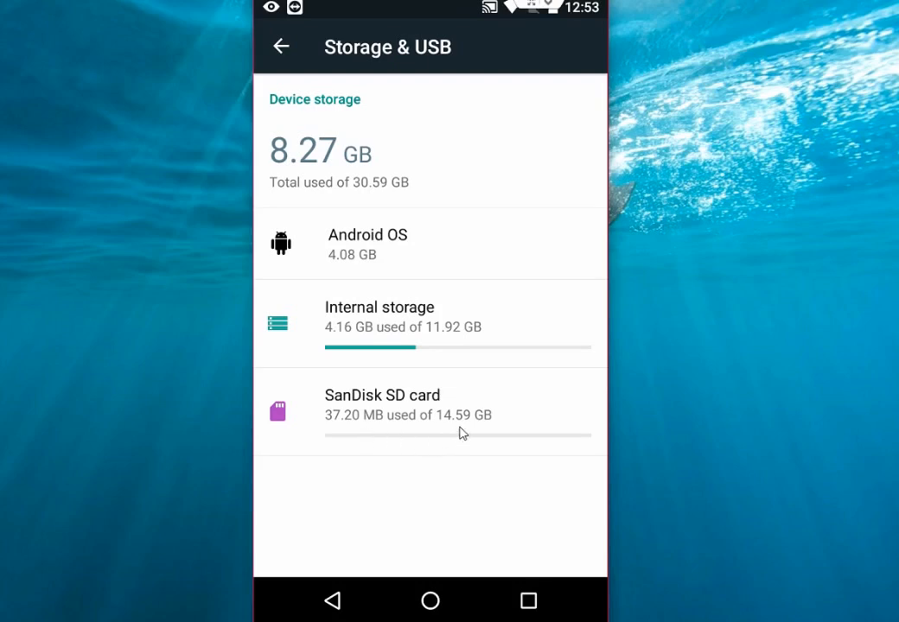
mouse_move(377, 420)
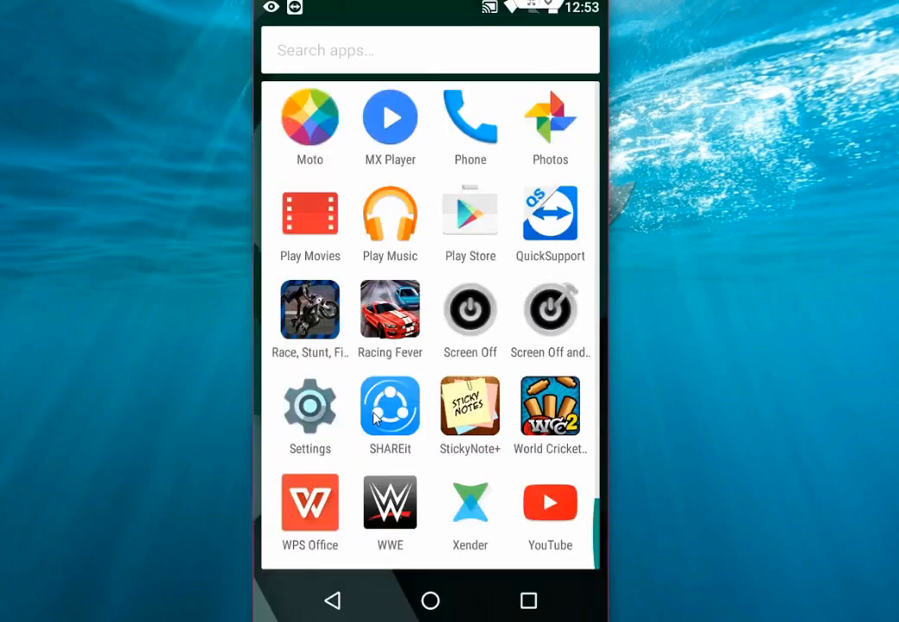
click(429, 602)
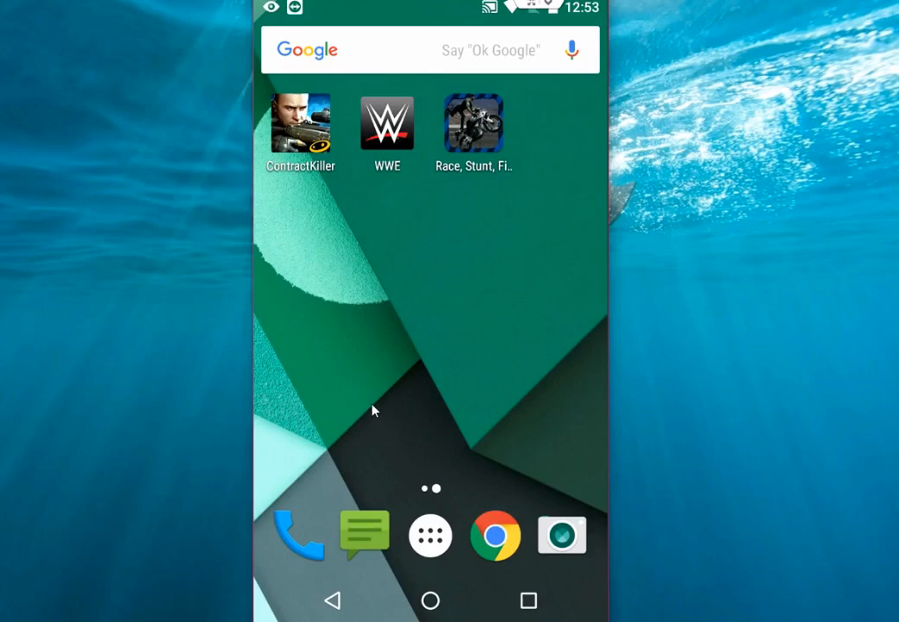